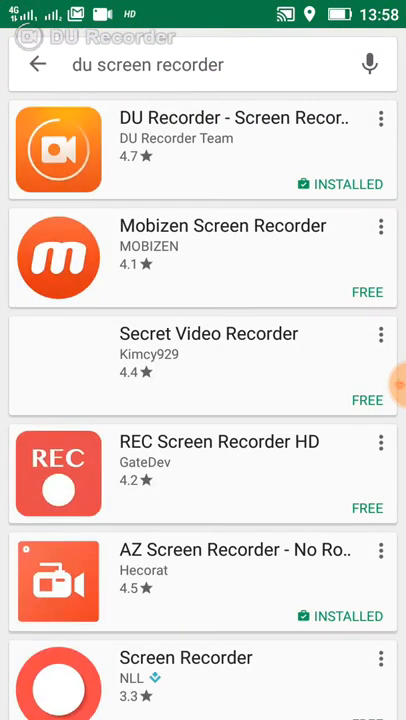
Step: Open the DU Recorder - Screen Recorder store page from the search results
{"action": "left_click", "coordinate": [200, 136]}
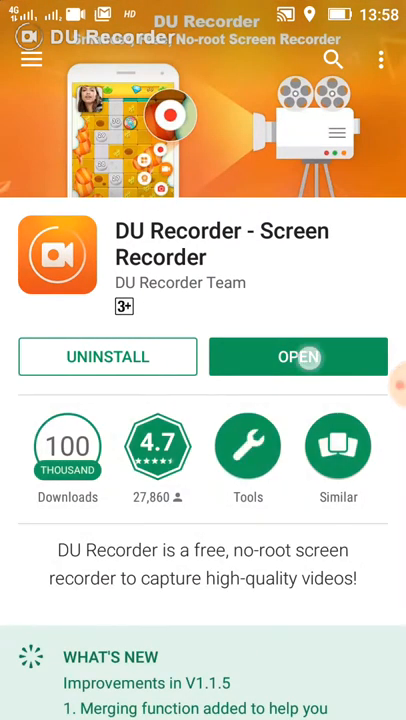
Step: Launch DU Recorder and expand the floating recorder bubble over the Tools list
{"action": "left_click", "coordinate": [296, 356]}
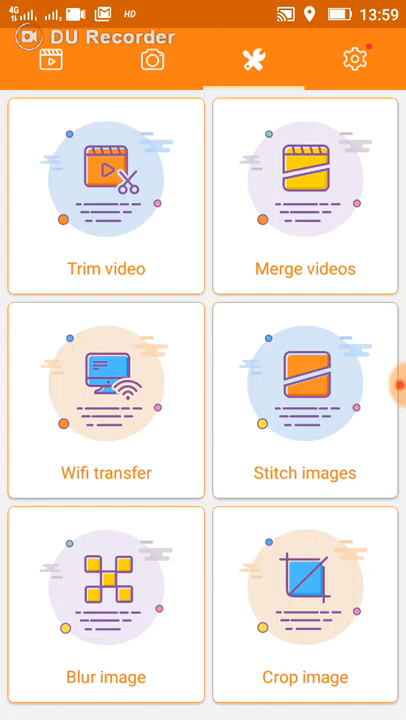
{"action": "left_click", "coordinate": [396, 384]}
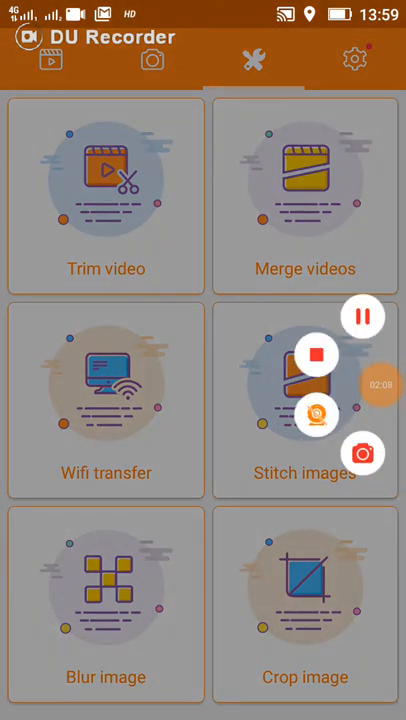